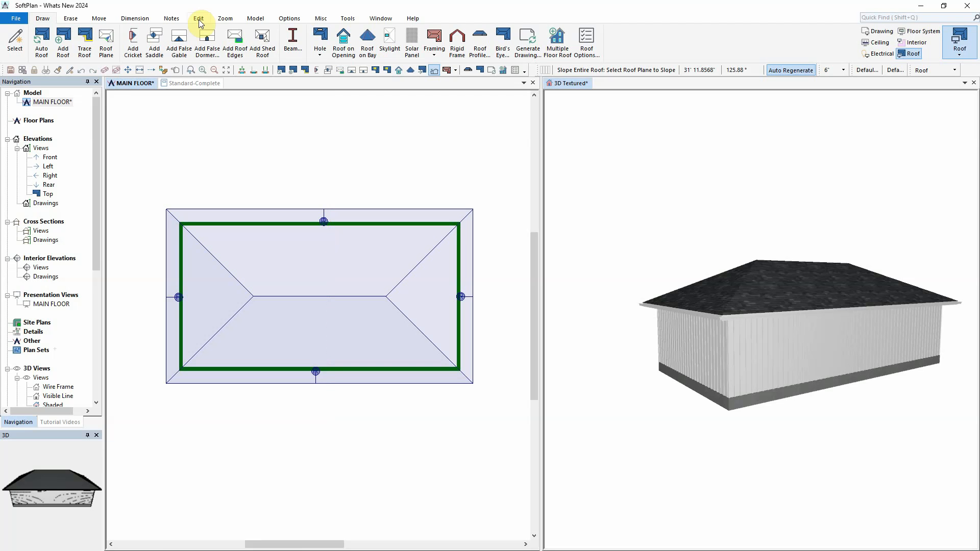
- Start the Slope Entire Roof command from the Edit ribbon
click(198, 19)
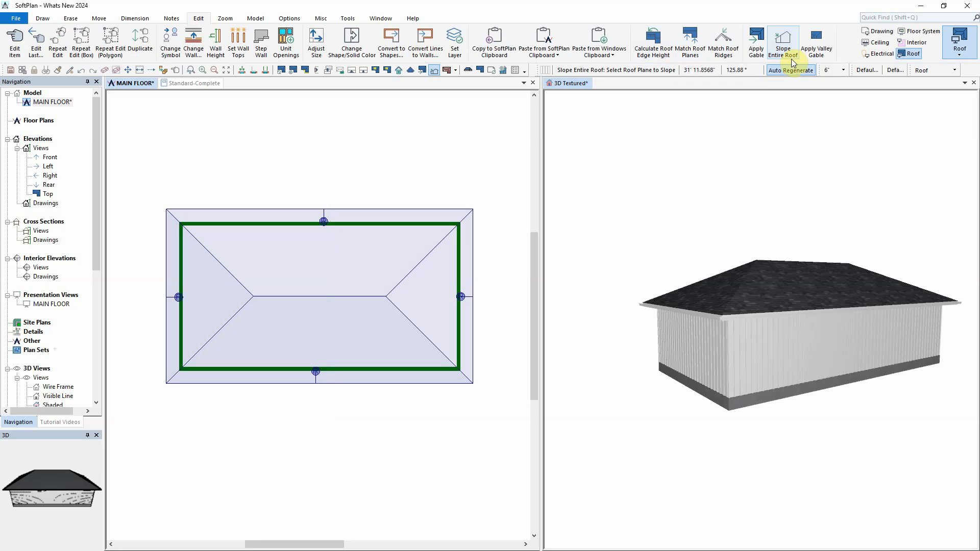
mouse_move(783, 47)
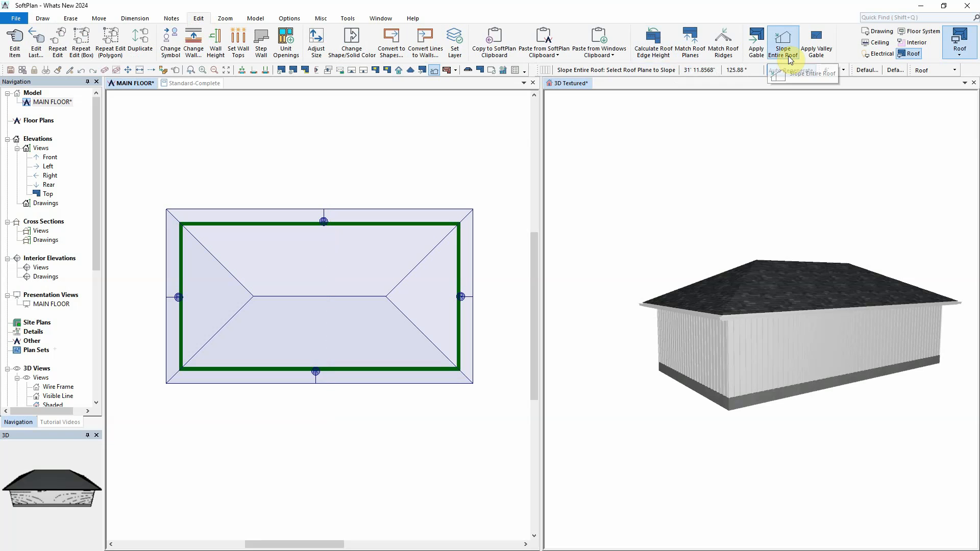
click(843, 69)
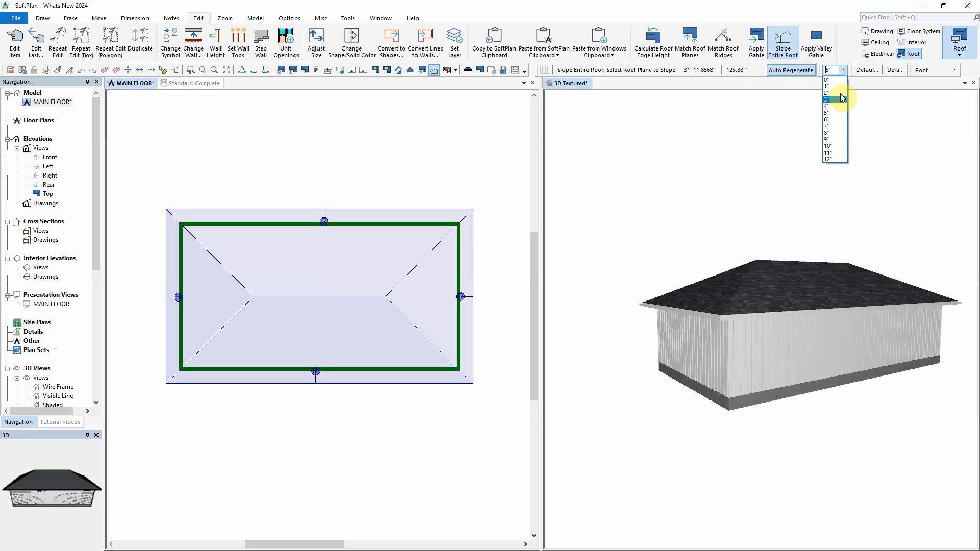
- Choose a 4" pitch so the hip roof becomes a single shed slope
click(829, 105)
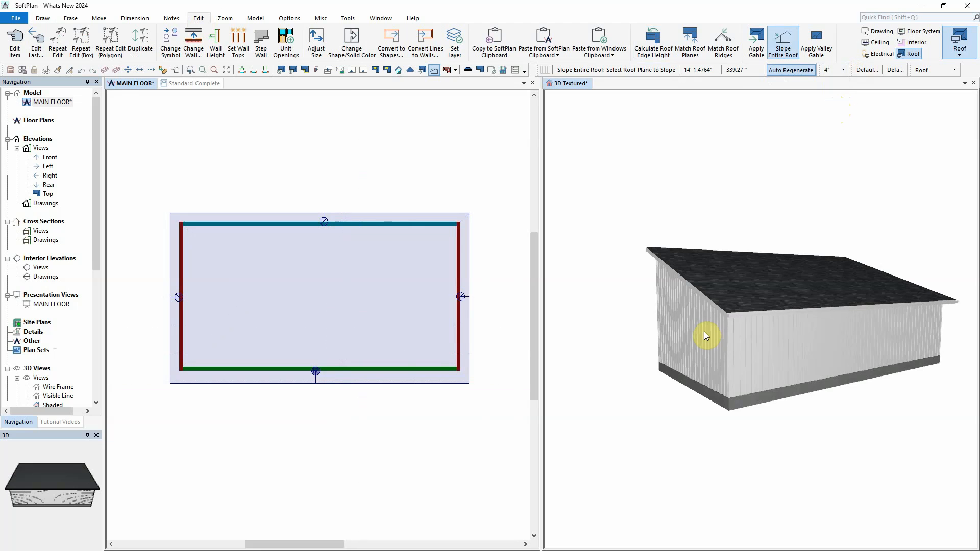
right_click(706, 336)
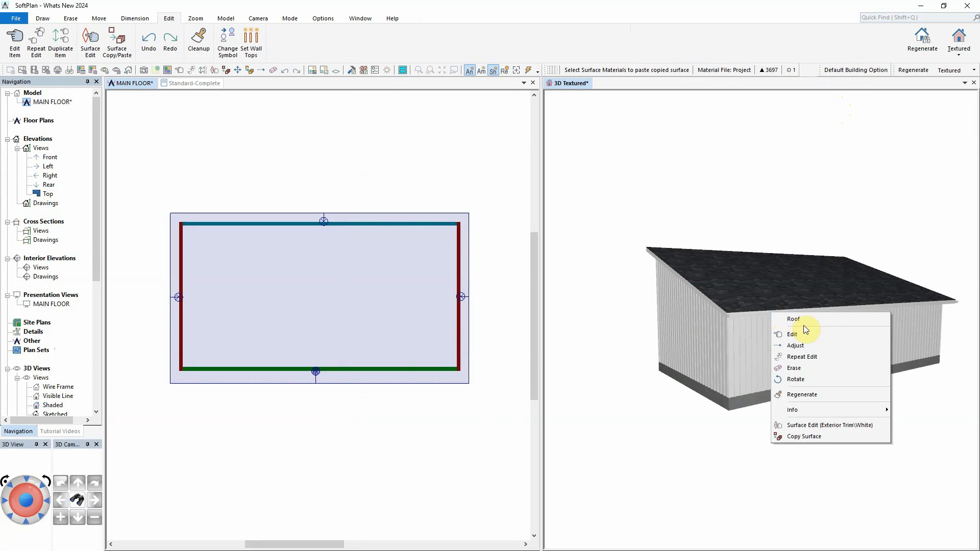
click(791, 333)
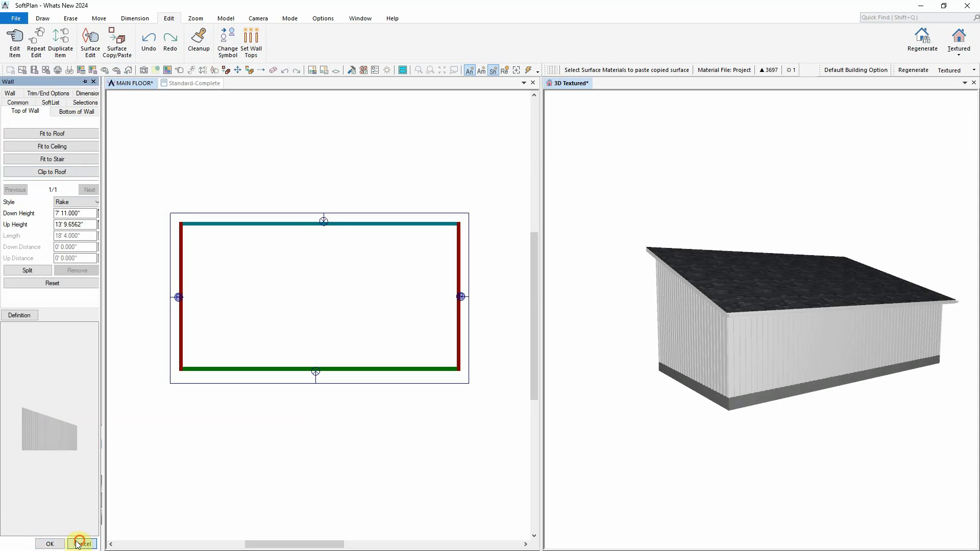
click(81, 544)
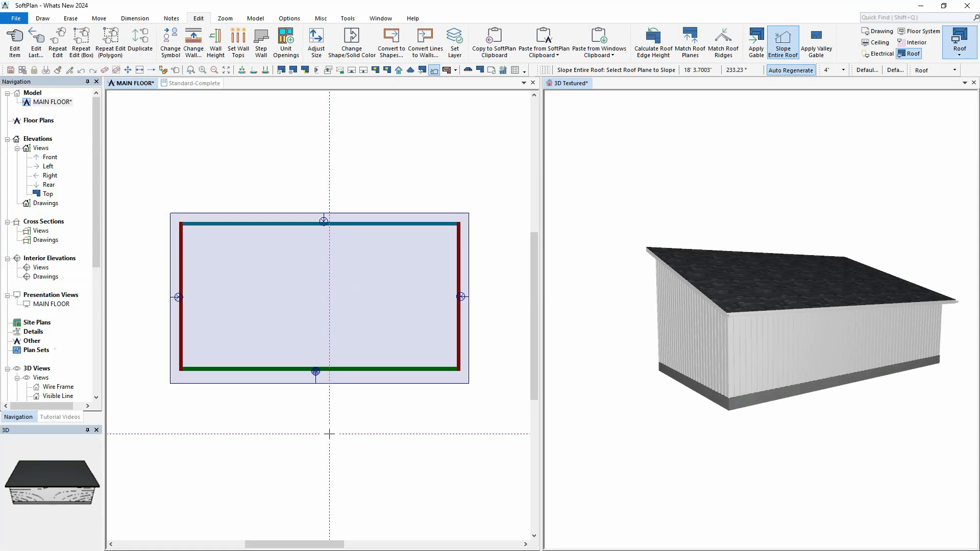